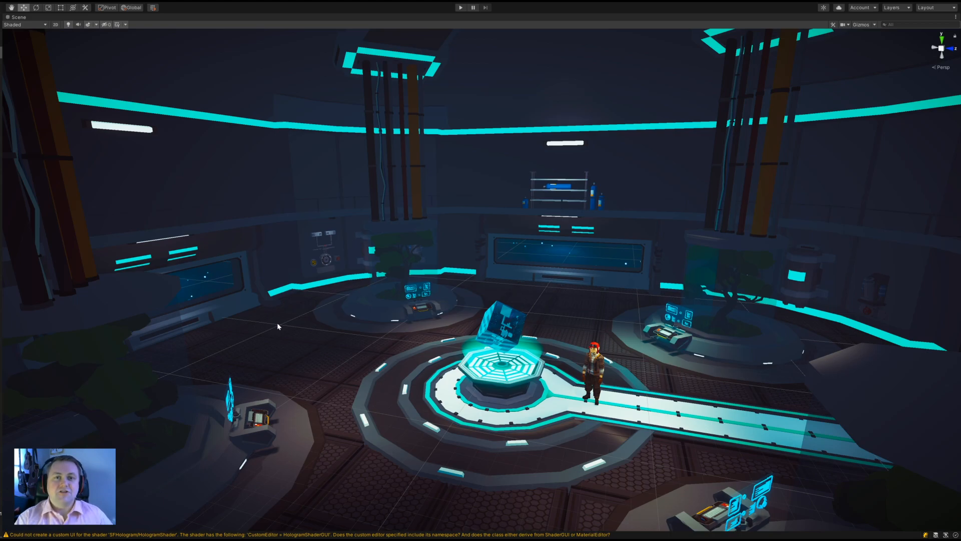
pyautogui.moveTo(400, 325)
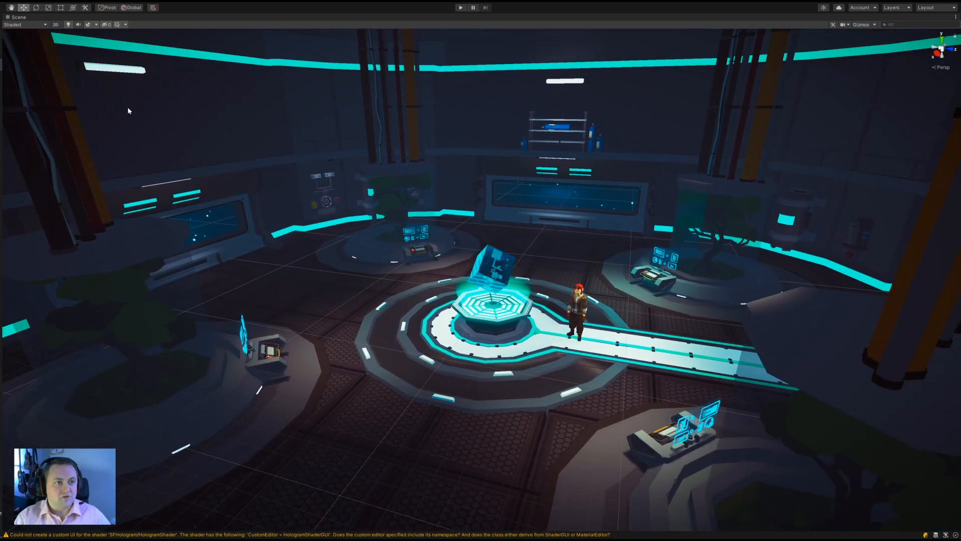
pyautogui.moveTo(456, 195)
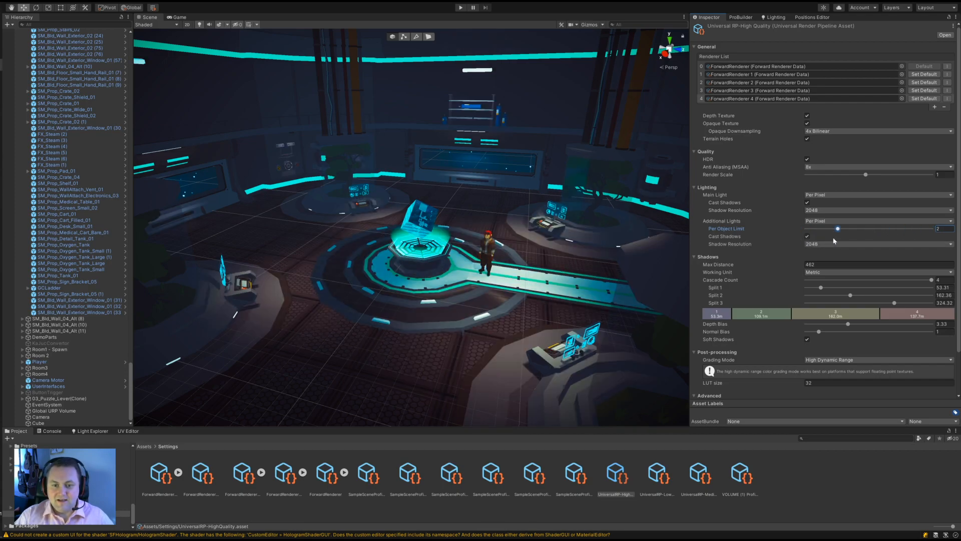
# Step: Raise UniversalRP-HighQuality's Additional Lights Per Object Limit from 2 to 8
pyautogui.moveTo(837, 228); pyautogui.dragTo(931, 228)
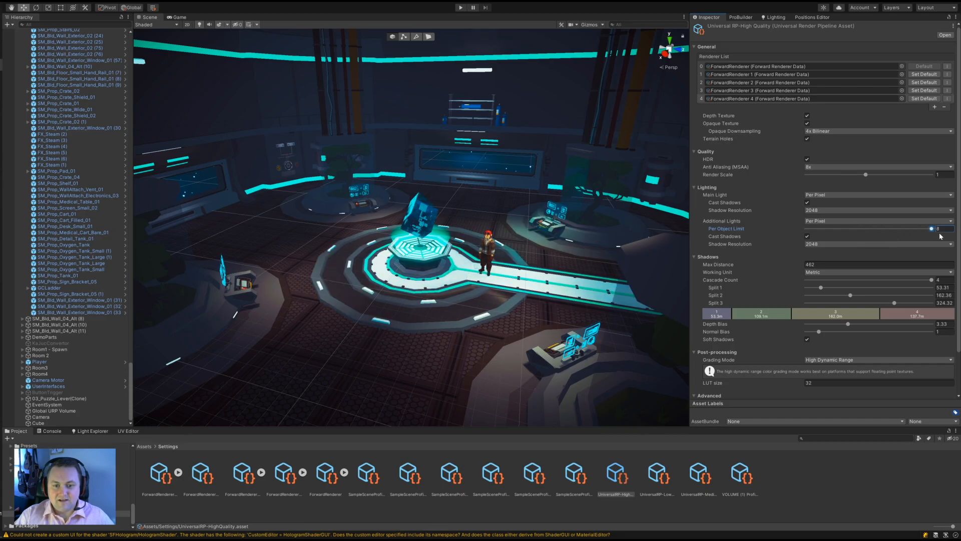
pyautogui.moveTo(930, 229); pyautogui.dragTo(806, 229)
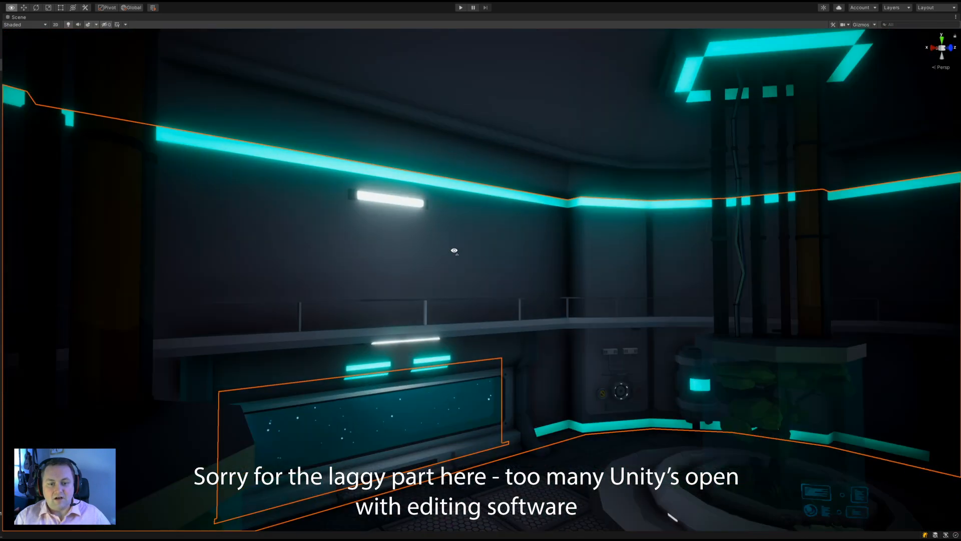
# Step: Orbit the Scene view around the sci-fi room
pyautogui.moveTo(454, 250); pyautogui.dragTo(738, 260)
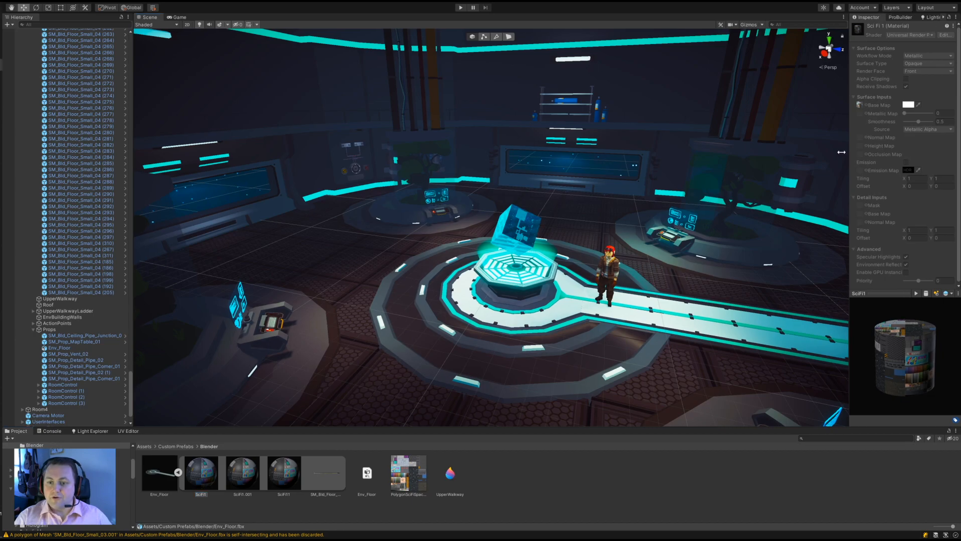
# Step: Set the Graphics and Quality render pipeline assets to None in Project Settings
pyautogui.click(19, 17)
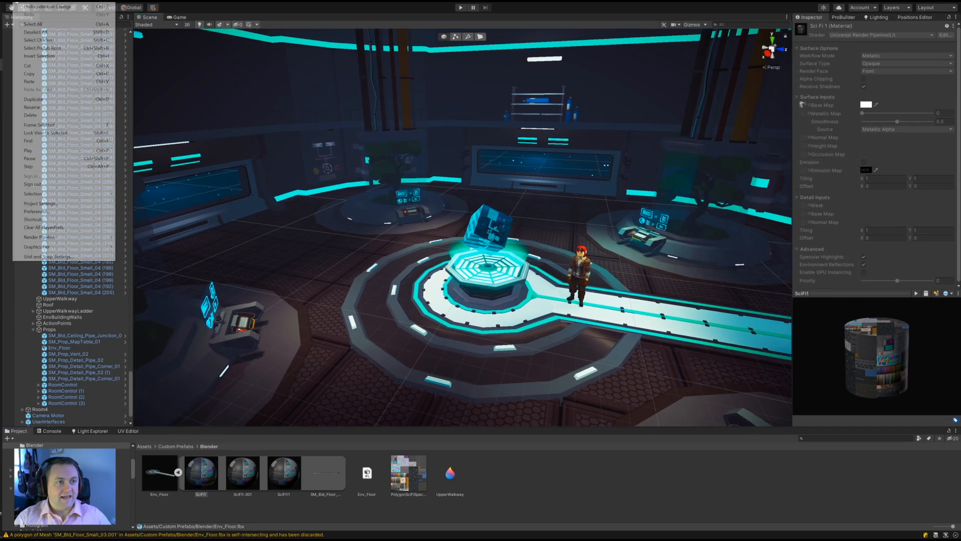
pyautogui.click(39, 204)
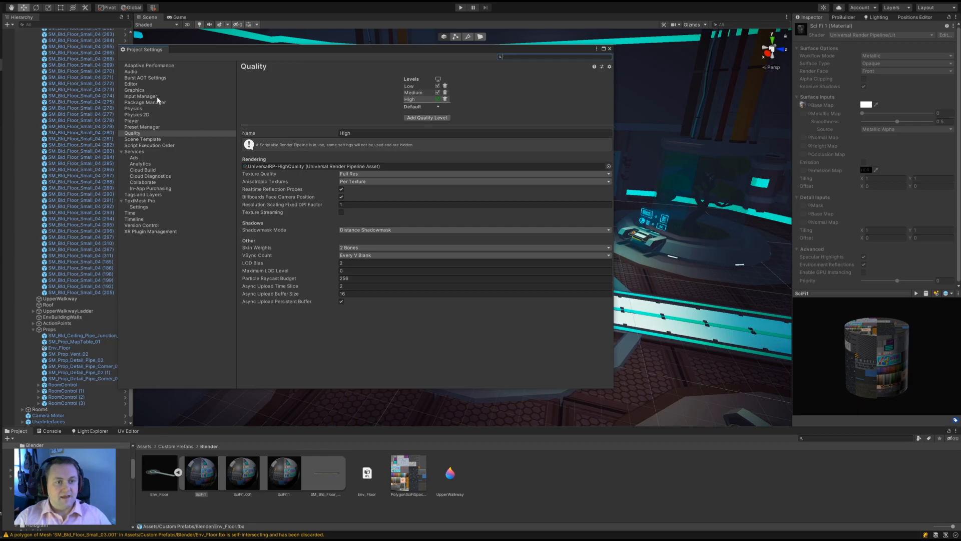
pyautogui.click(133, 90)
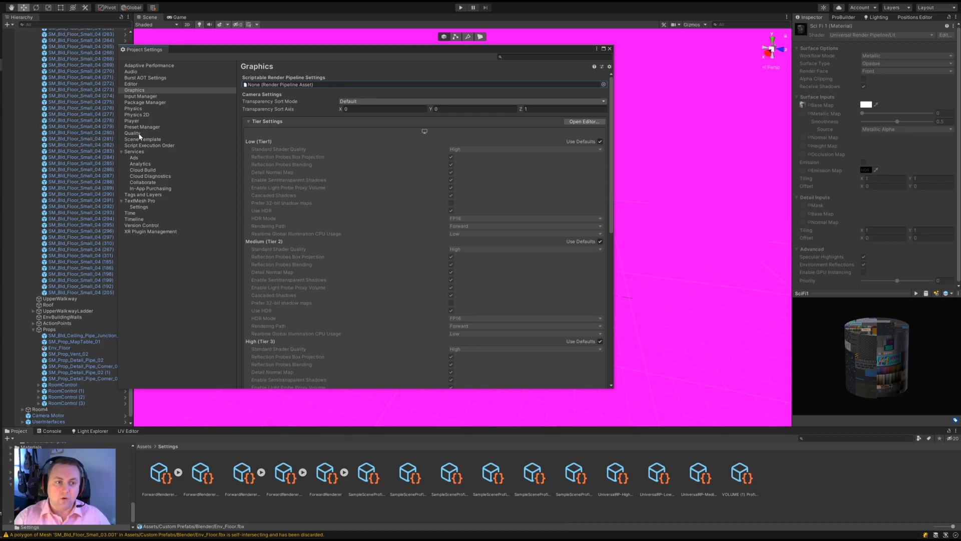
pyautogui.click(133, 133)
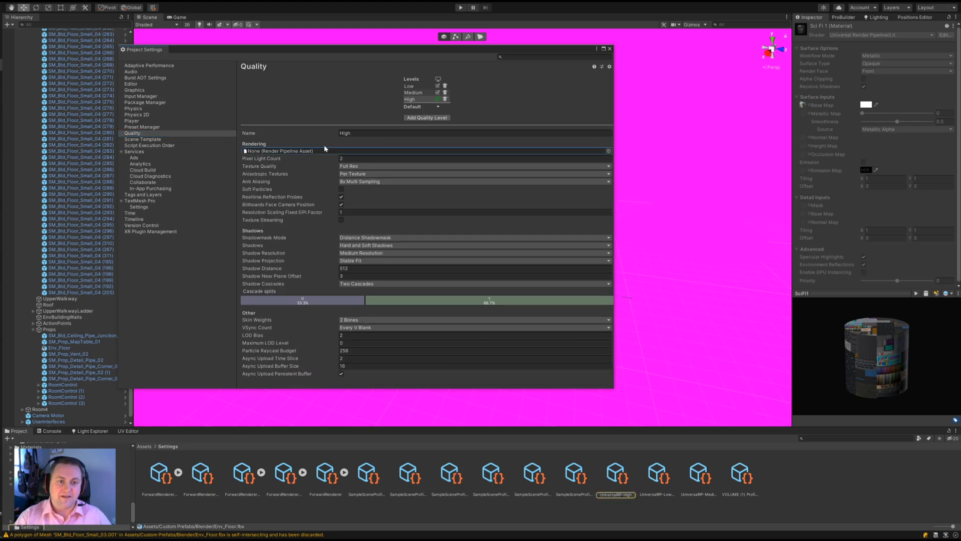
pyautogui.click(609, 49)
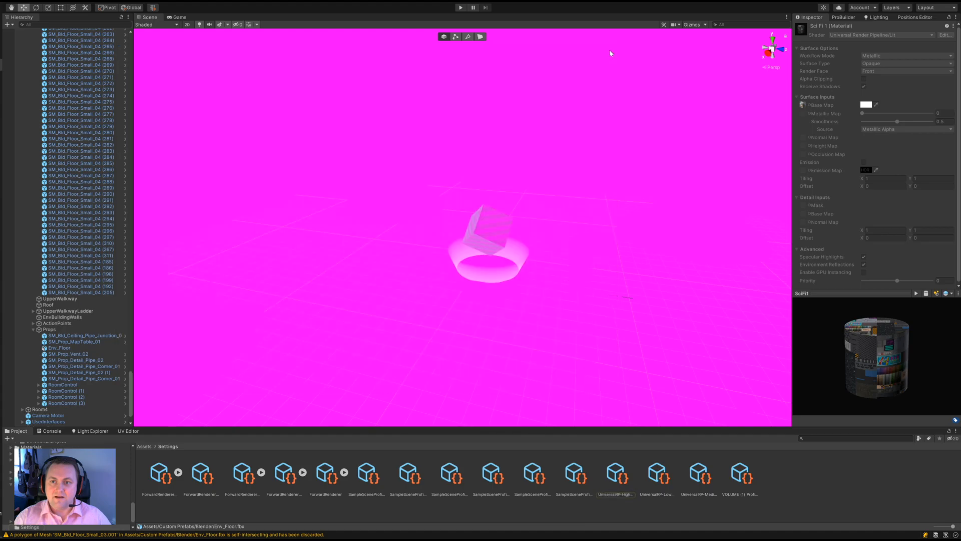
# Step: Orbit the magenta scene and select a floor tile using PolygonSciFiSpace_Material_01_A
pyautogui.moveTo(610, 54); pyautogui.dragTo(483, 169)
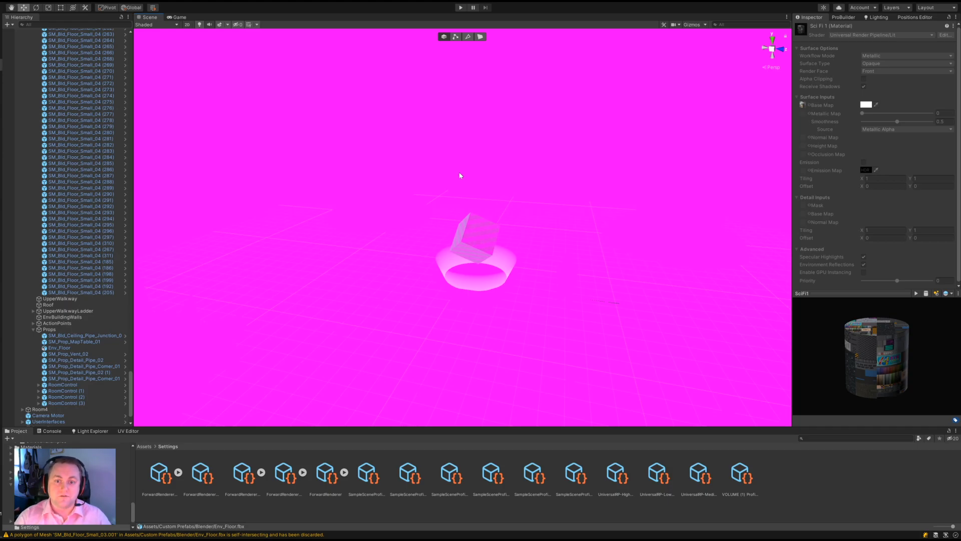
pyautogui.click(59, 348)
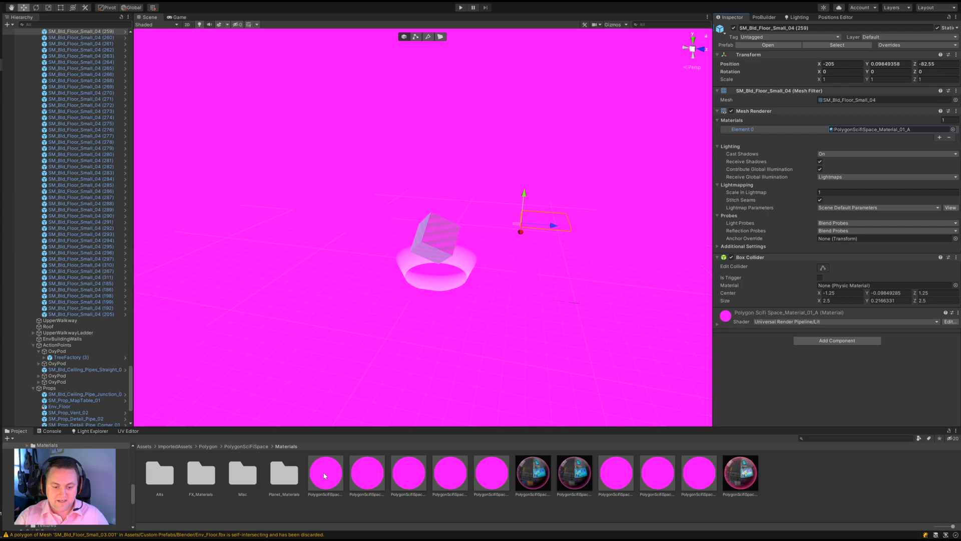
# Step: Open the floor tile's PolygonSciFiSpace_Material_01_A and assign it the Standard shader
pyautogui.click(326, 472)
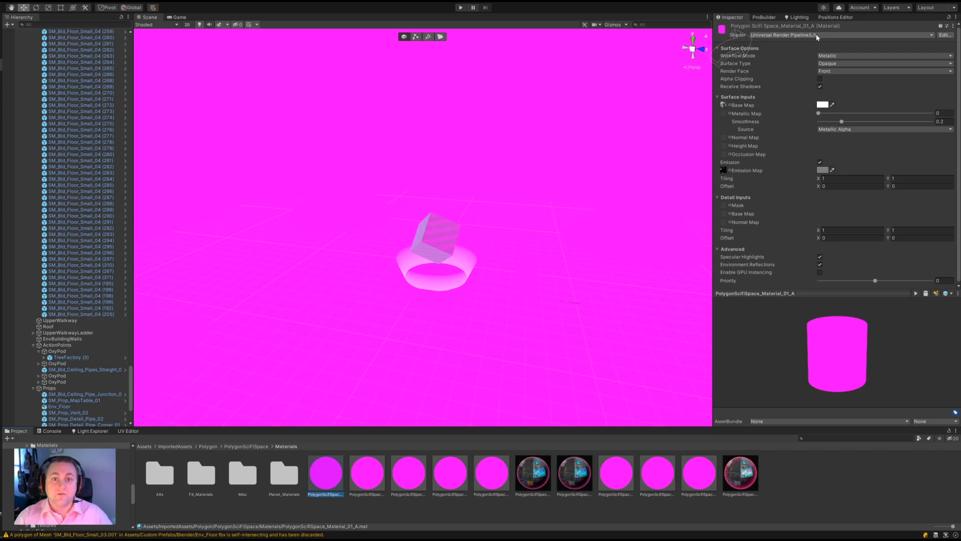
pyautogui.moveTo(812, 39)
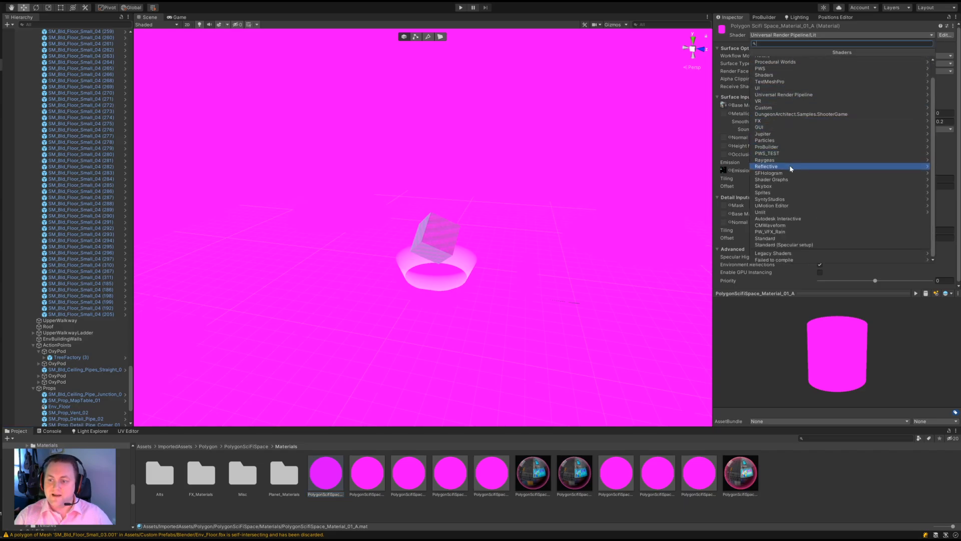
pyautogui.moveTo(776, 238)
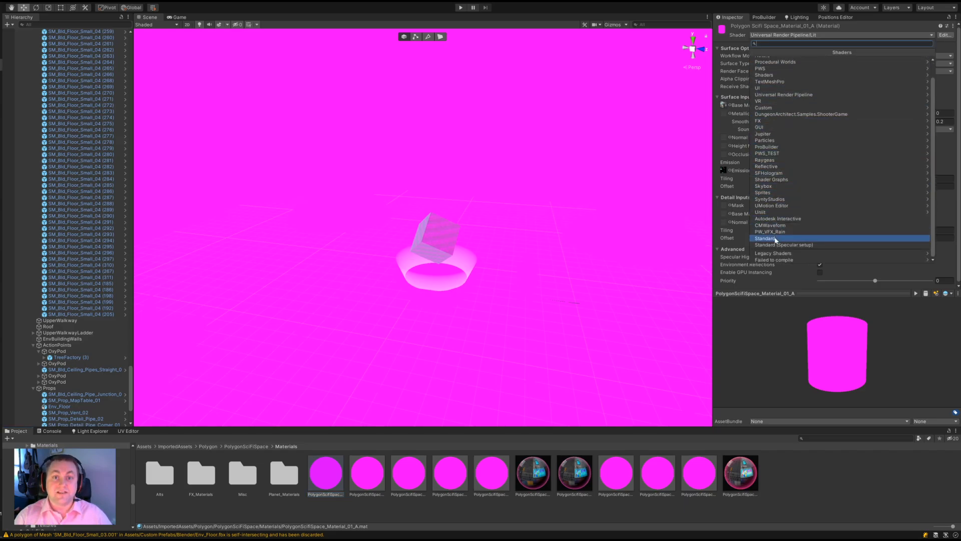
pyautogui.click(765, 238)
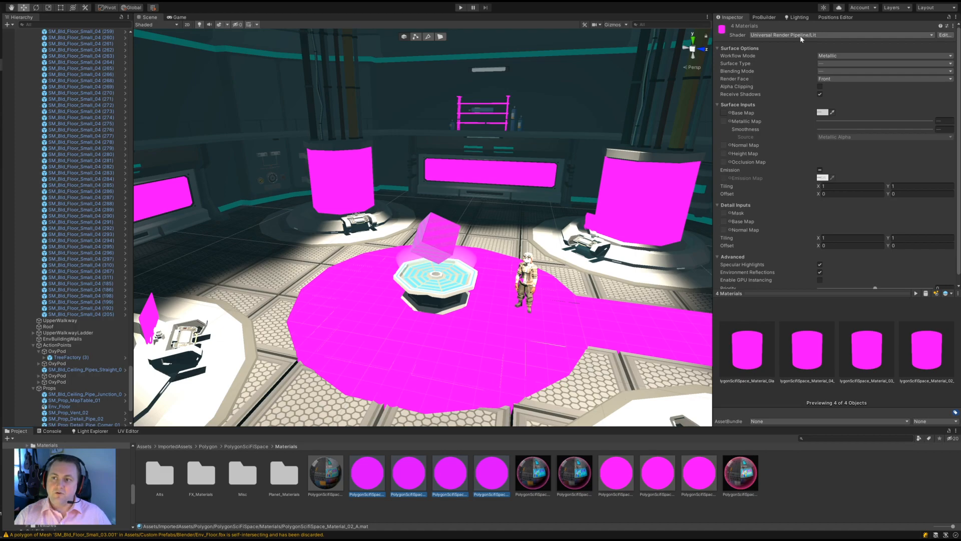
# Step: Apply the Standard shader to the four selected PolygonSciFiSpace materials
pyautogui.click(840, 35)
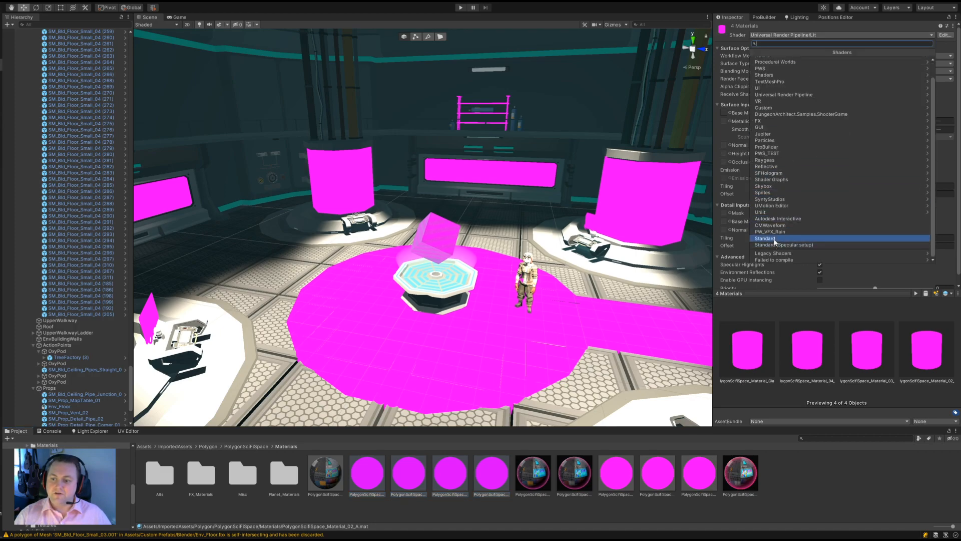
pyautogui.click(765, 238)
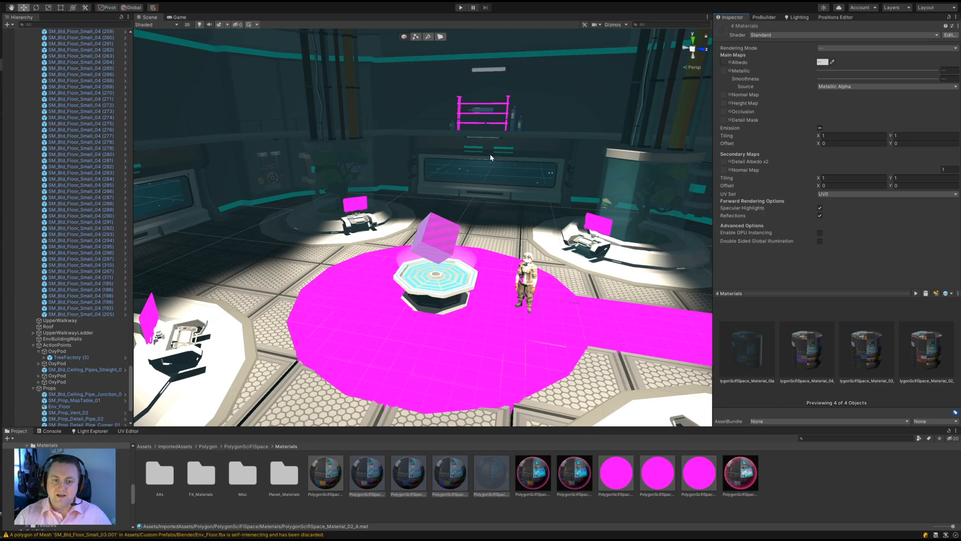
pyautogui.moveTo(531, 183)
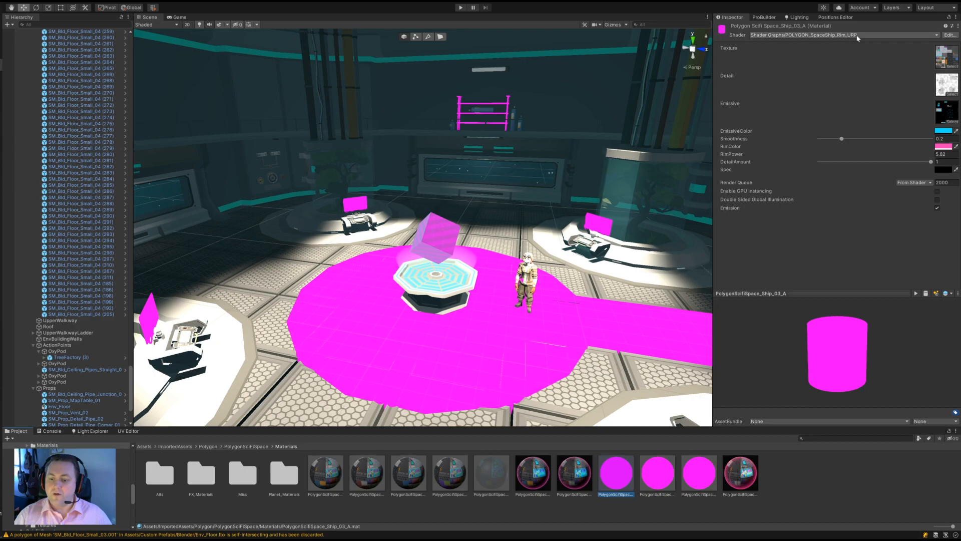
# Step: Give the PolygonSciFiSpace_Sign_01_A material the Standard shader
pyautogui.click(699, 472)
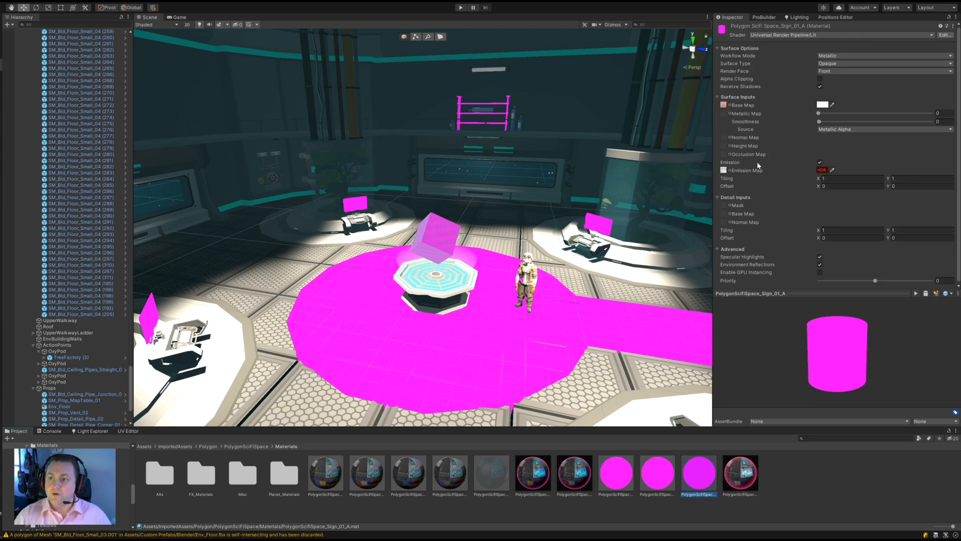
pyautogui.click(840, 35)
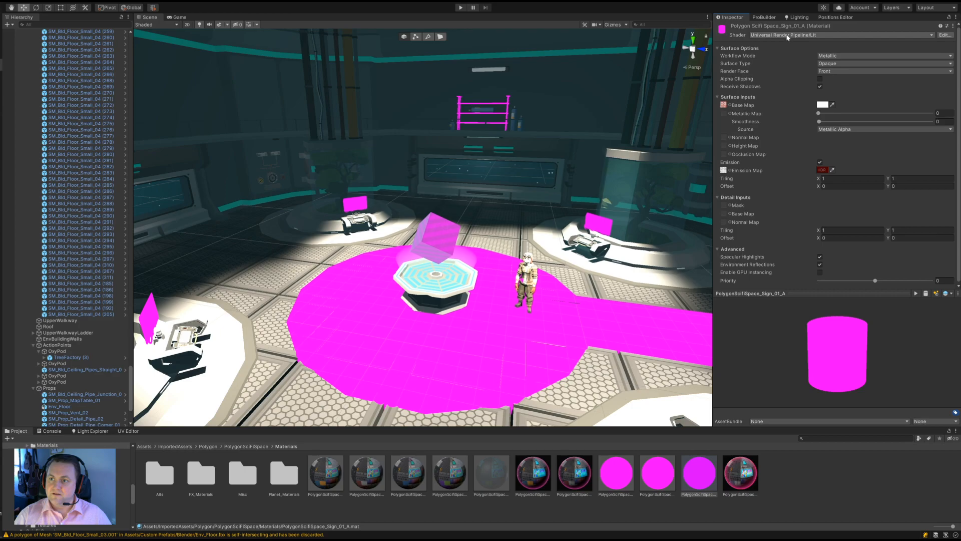
pyautogui.click(840, 35)
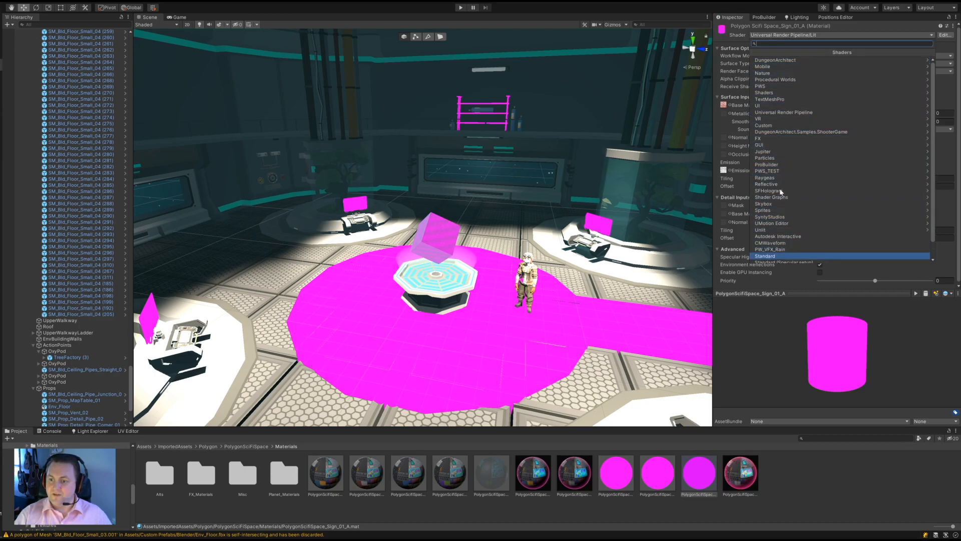
pyautogui.click(764, 256)
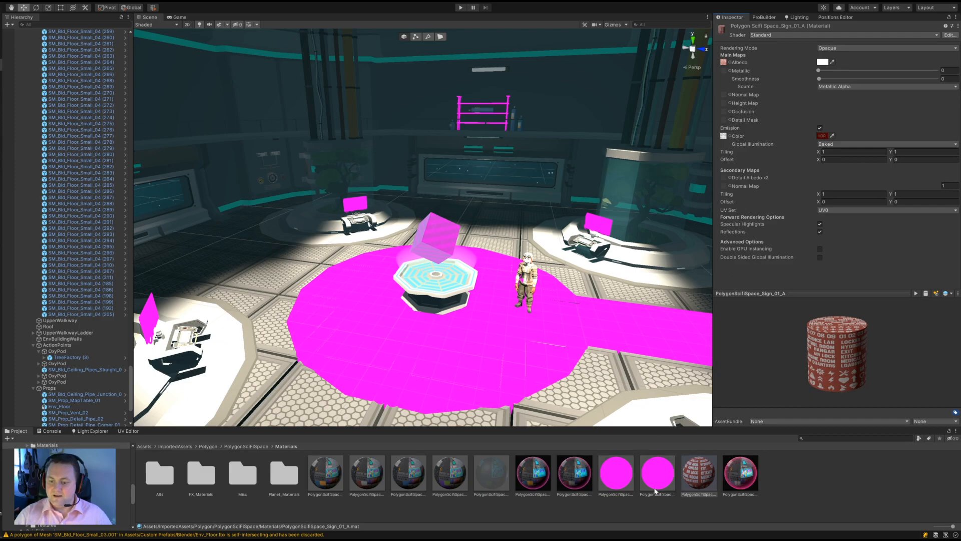
# Step: Select the two spaceship materials and assign the SyntyStudios/SpaceShip_Rim shader
pyautogui.click(615, 473)
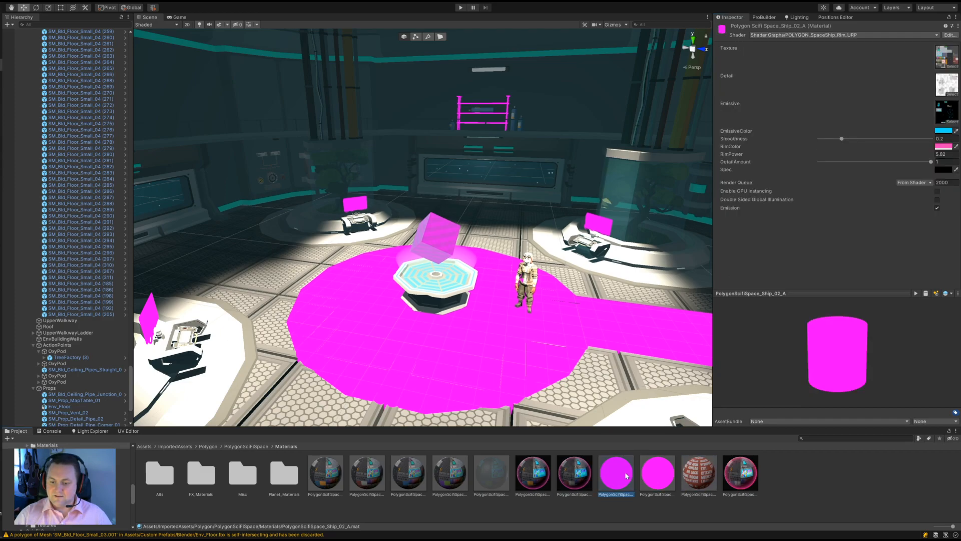
pyautogui.click(658, 473)
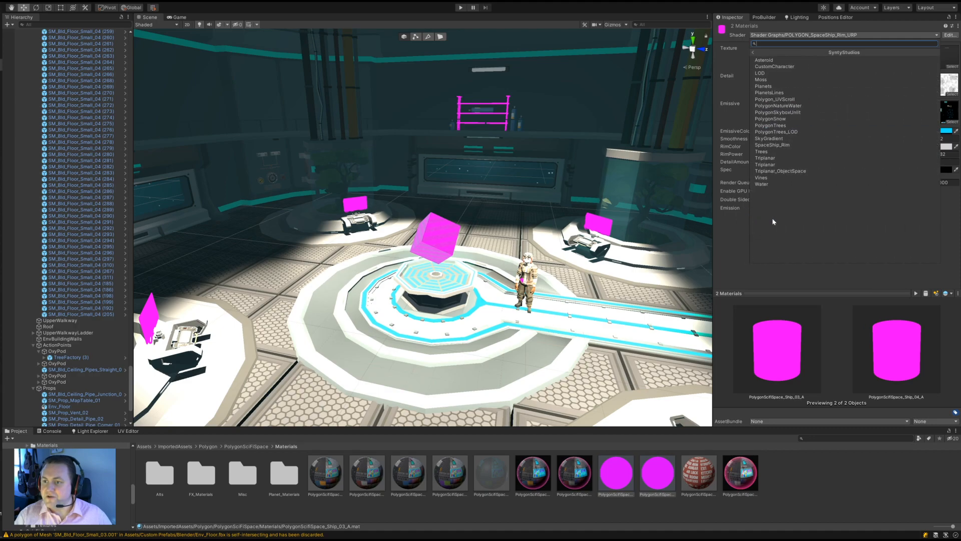
pyautogui.moveTo(800, 106)
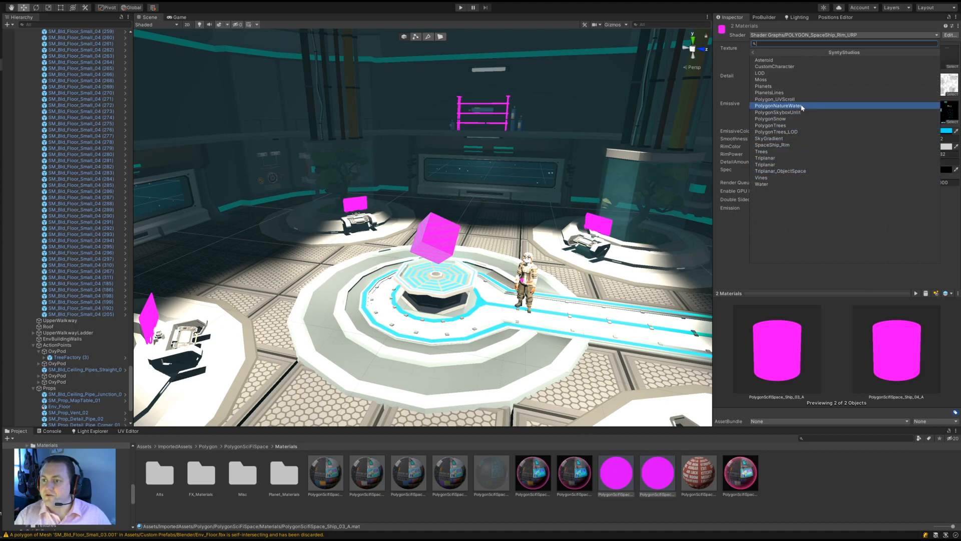
pyautogui.click(800, 105)
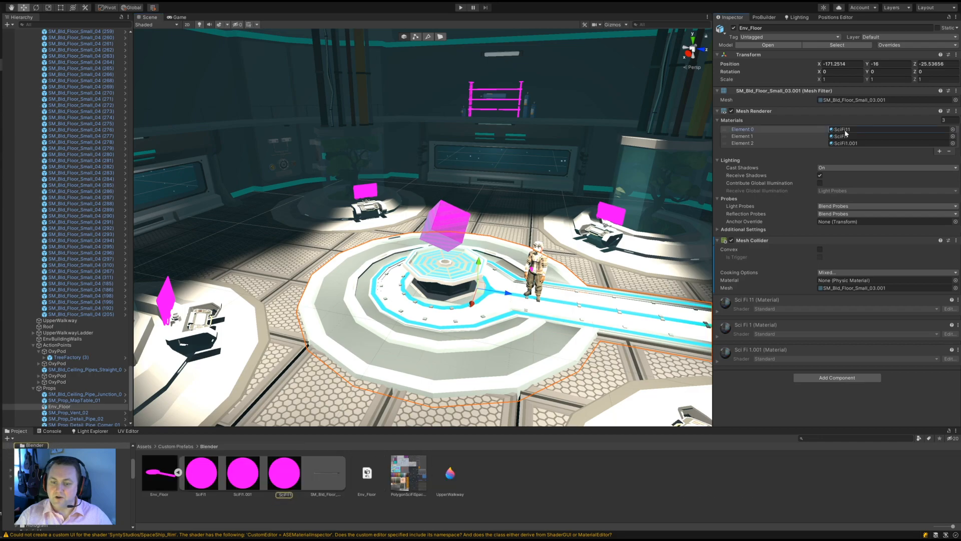
# Step: Confirm SciFi1.001 and SciFi11 use Standard, then show the Blender folder's Reimport option
pyautogui.click(242, 472)
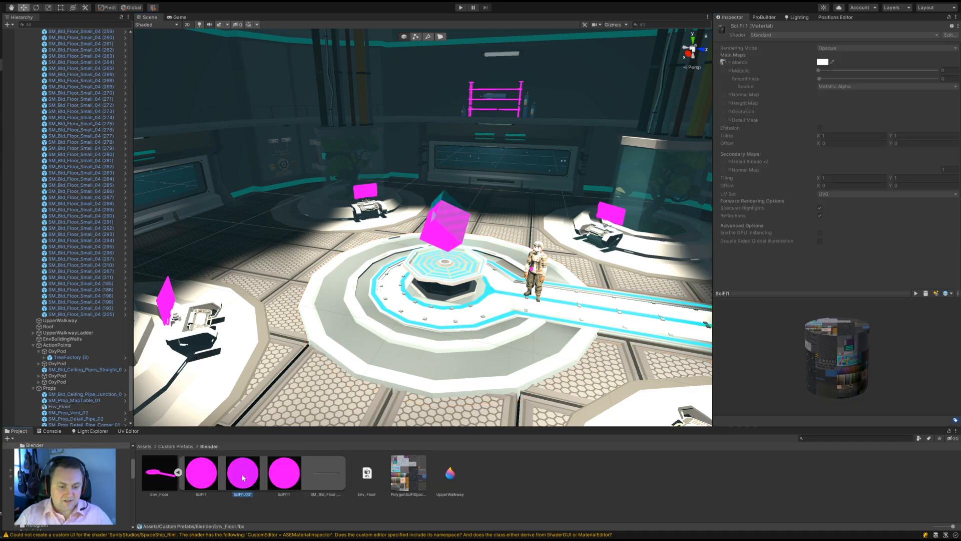
pyautogui.click(284, 472)
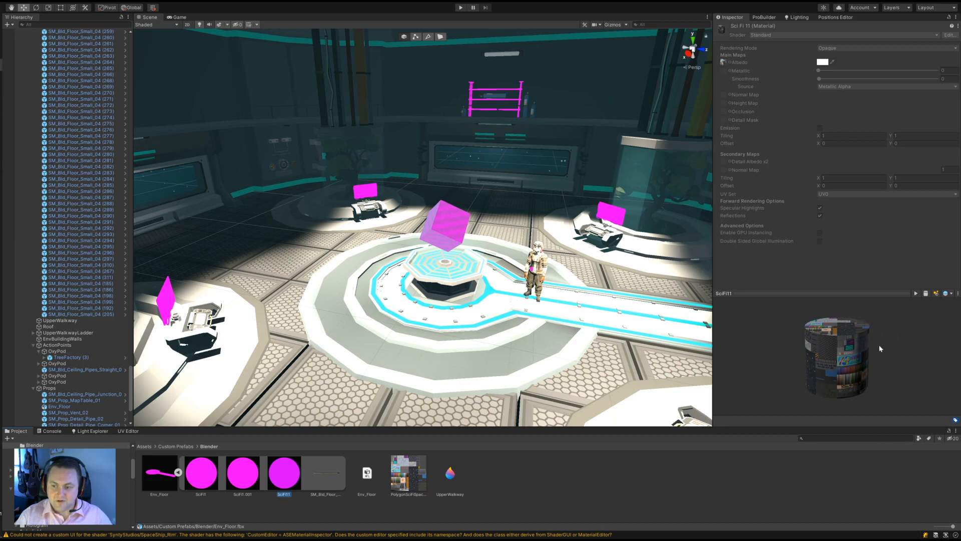
pyautogui.moveTo(366, 371)
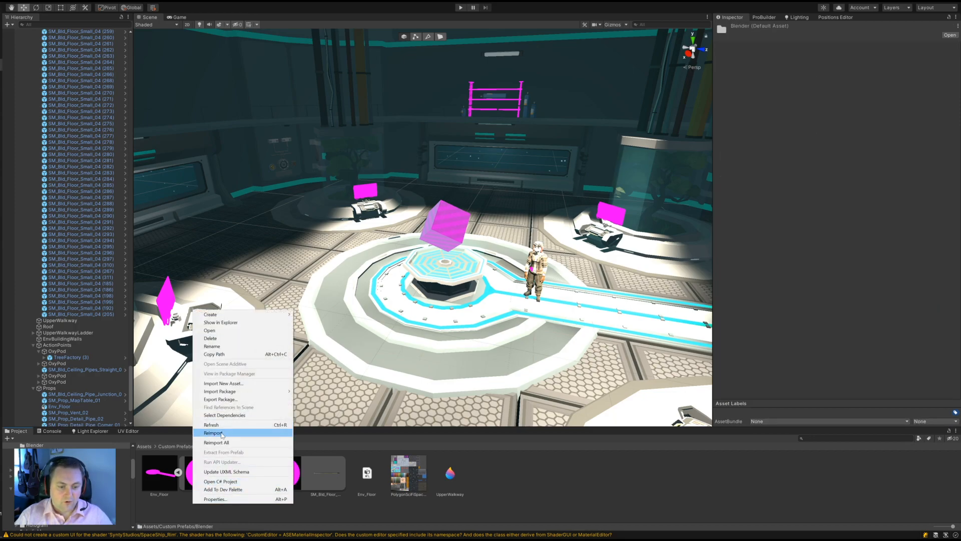
pyautogui.click(213, 432)
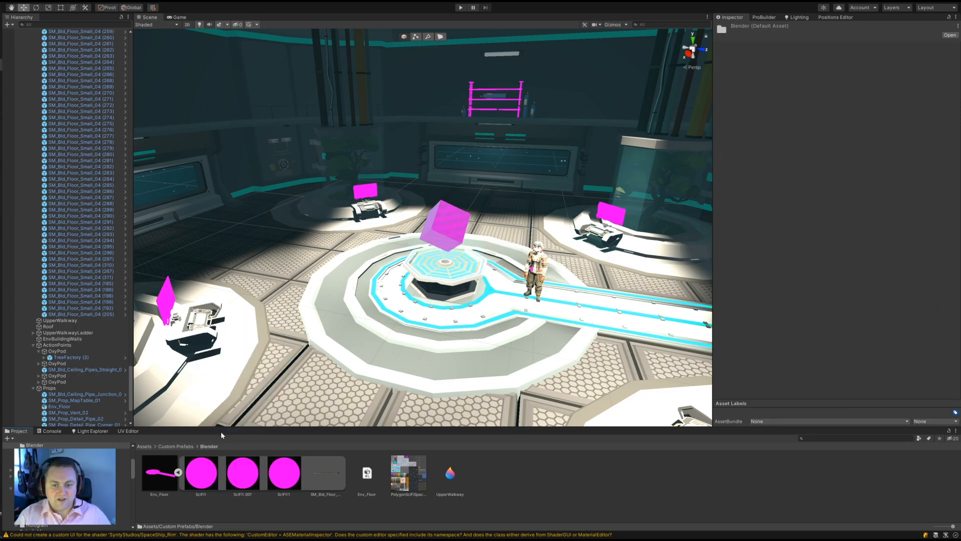
pyautogui.moveTo(438, 385)
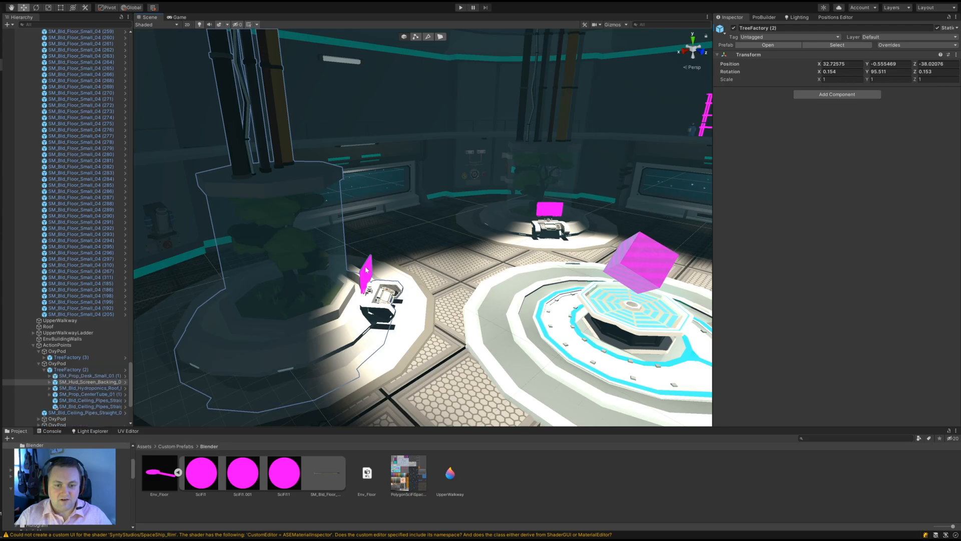
# Step: Open the PolygonSciFiSpace FX_Materials folder to inspect the magenta FX_HUD on URP Lit
pyautogui.click(90, 382)
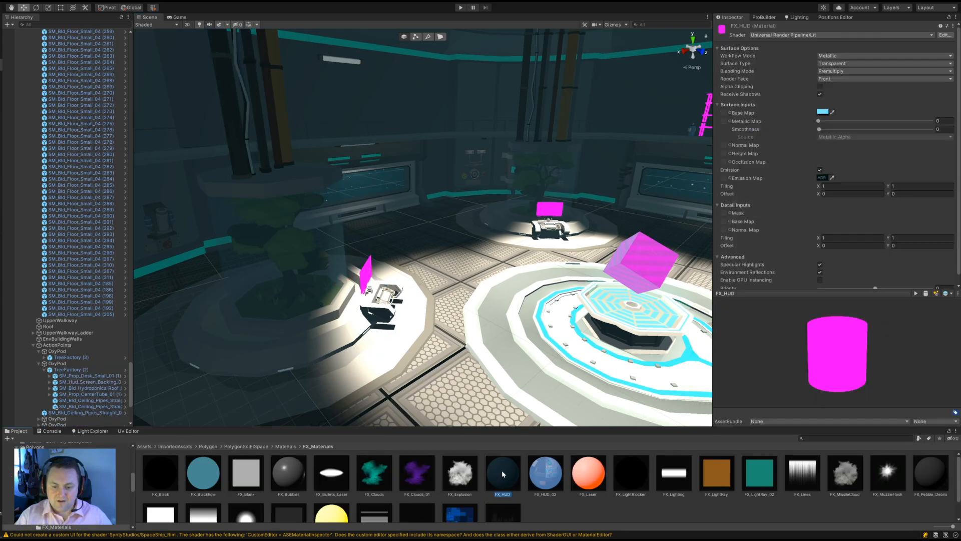
# Step: Check the shaders of the FX materials, from FX_HUD through the pink FX_Pebble_Debris
pyautogui.click(503, 473)
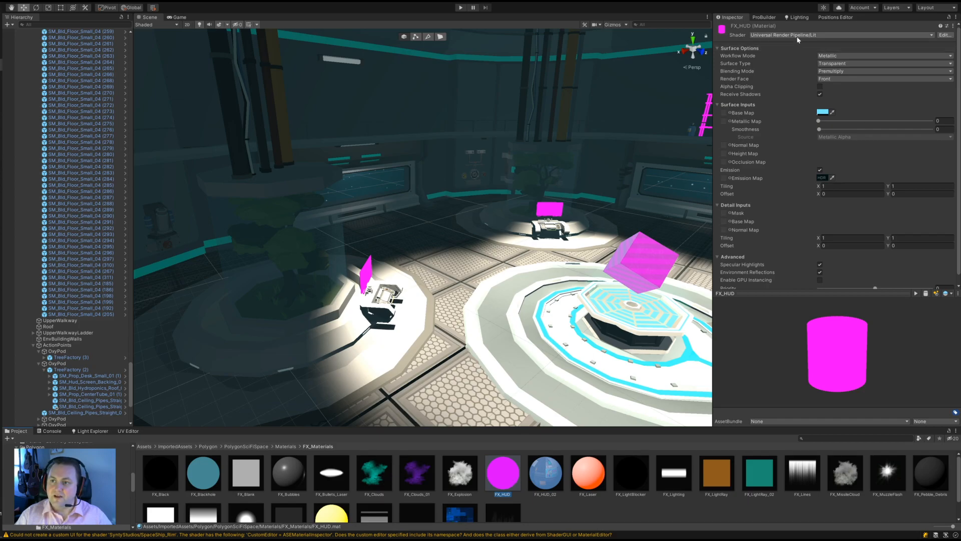
pyautogui.click(840, 35)
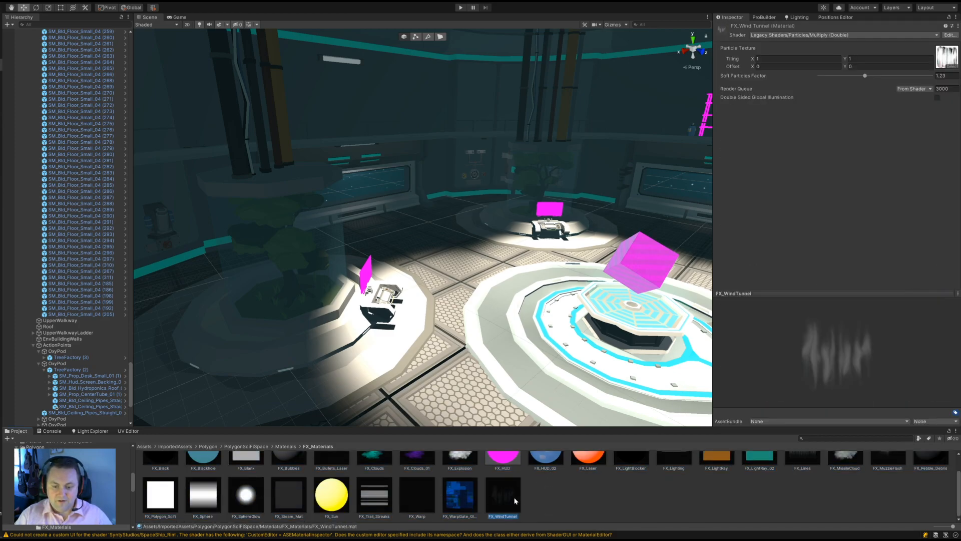
pyautogui.click(288, 494)
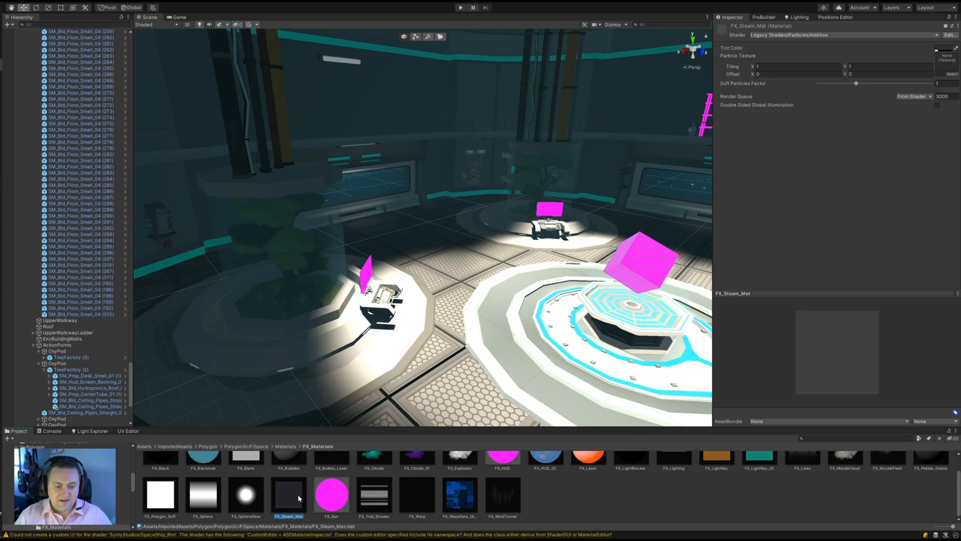
pyautogui.click(203, 473)
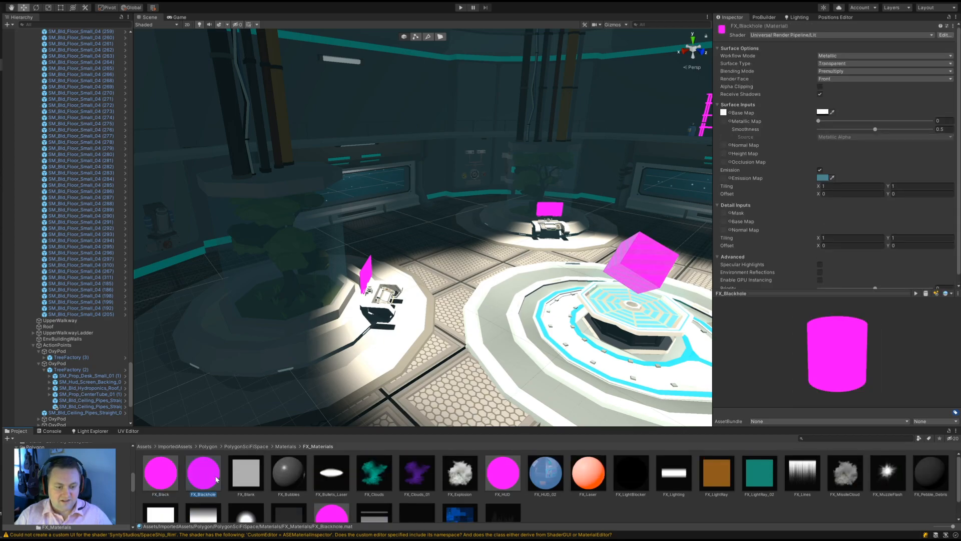
pyautogui.click(417, 473)
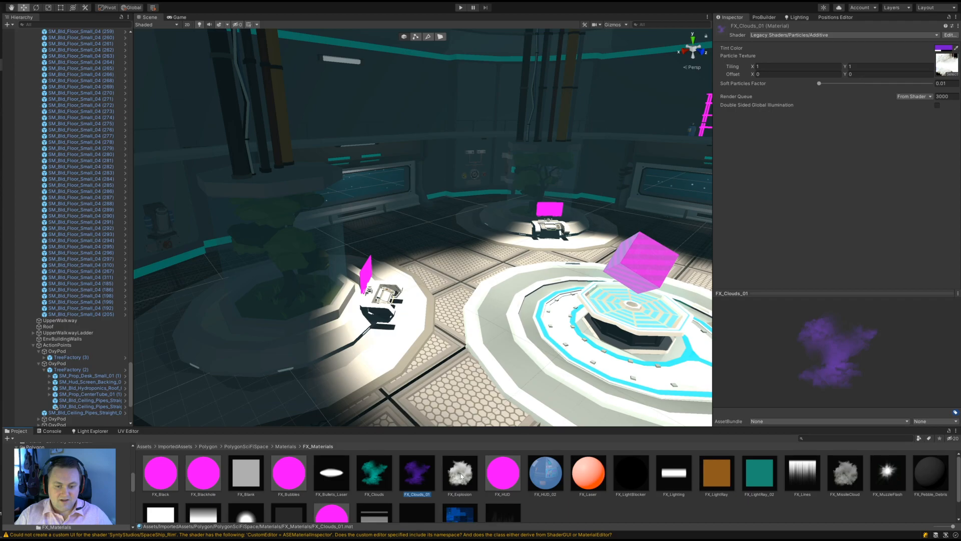
pyautogui.click(631, 472)
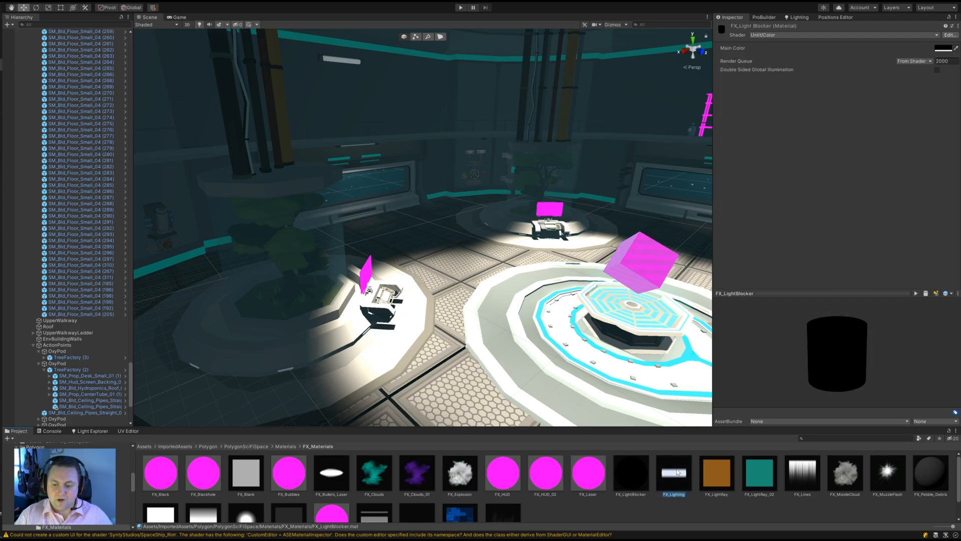
pyautogui.click(888, 472)
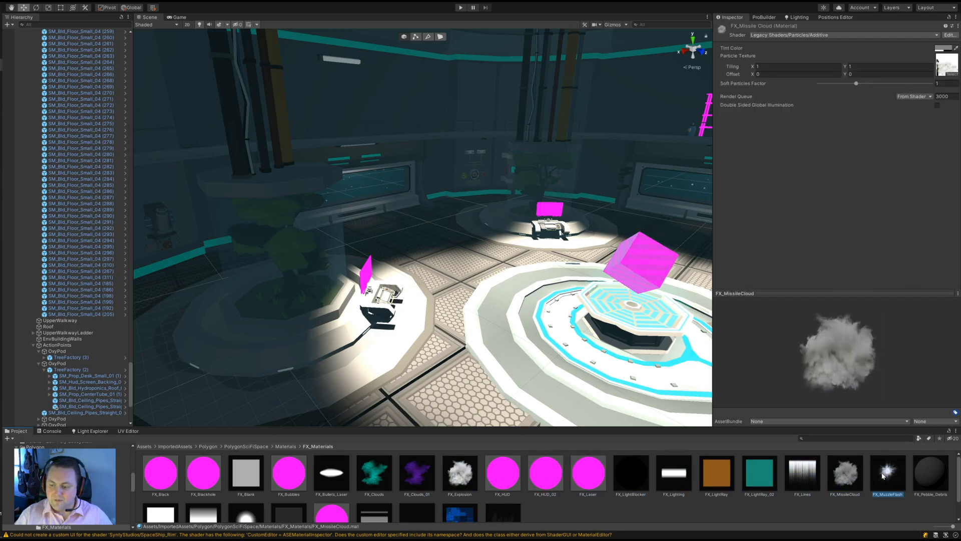
pyautogui.click(931, 472)
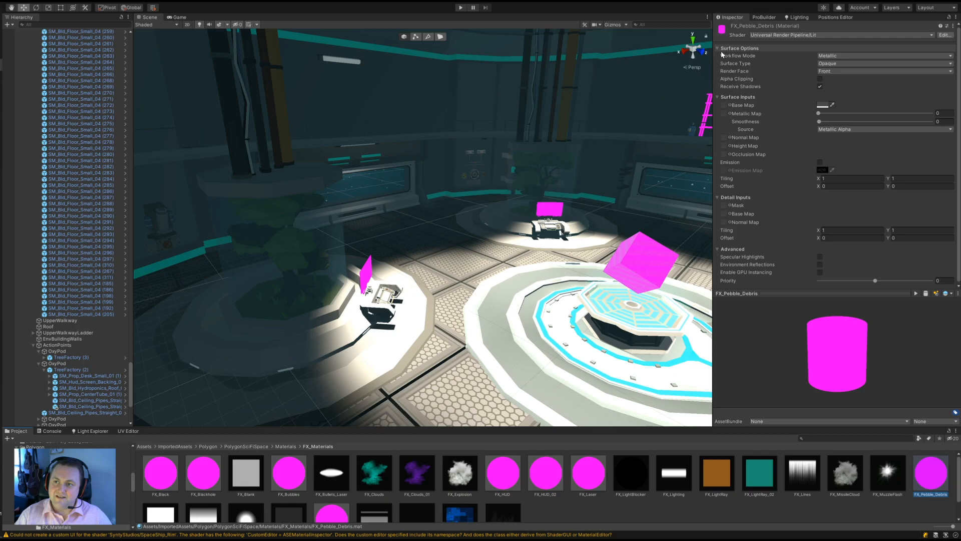
# Step: Add FX_Laser and both HUD materials to the pink selection, then inspect the shelf prop
pyautogui.click(587, 475)
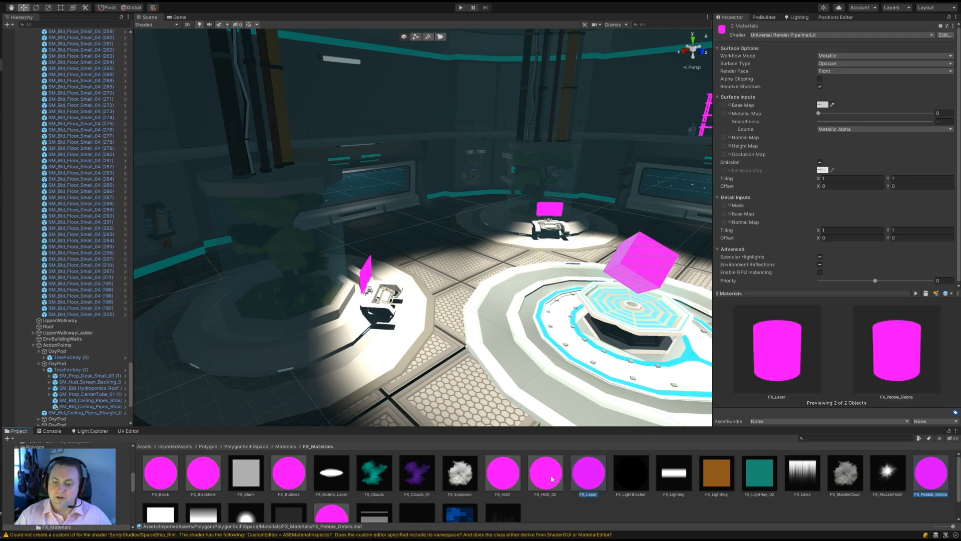
pyautogui.click(502, 472)
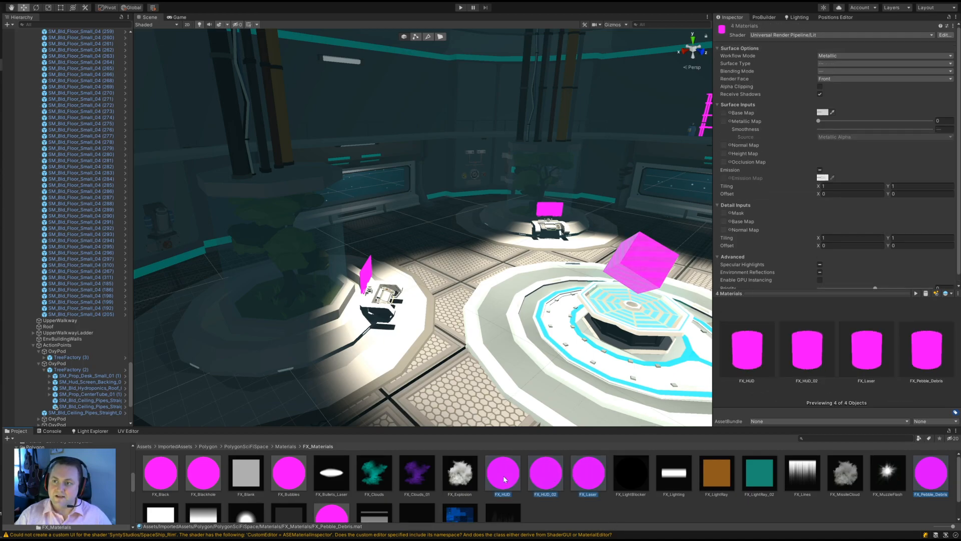
pyautogui.click(288, 469)
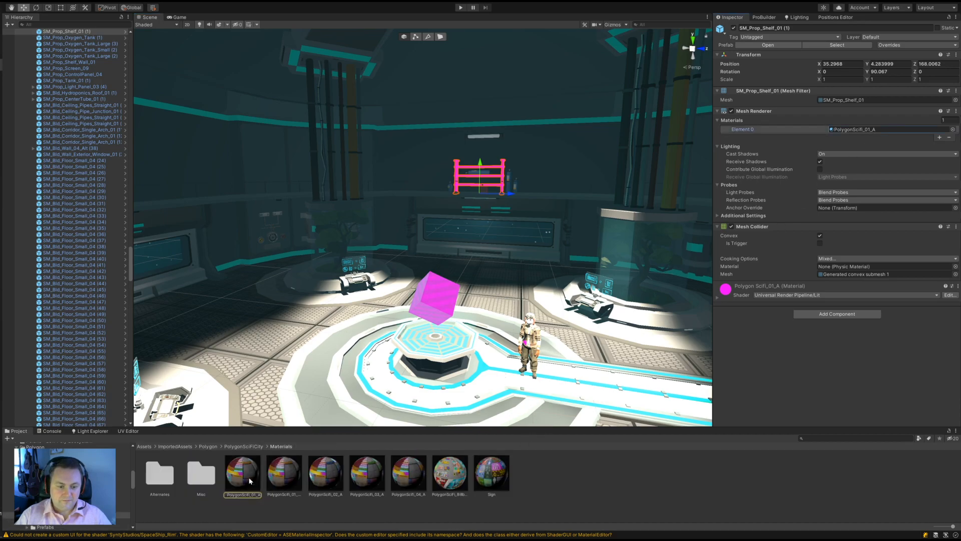
# Step: Select the pink PolygonSciFi materials, including 03_A and 01_A, and set them to Standard
pyautogui.click(407, 472)
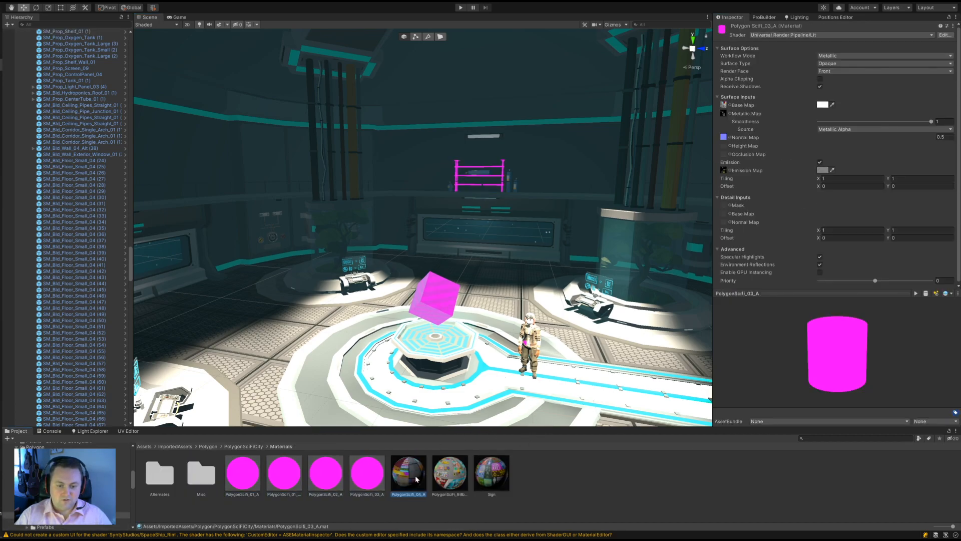
pyautogui.click(491, 472)
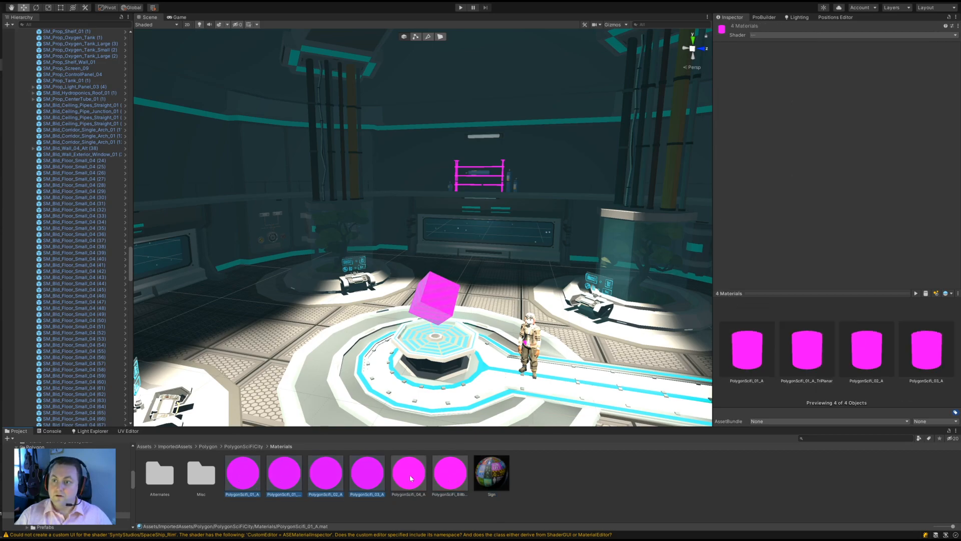
pyautogui.click(243, 472)
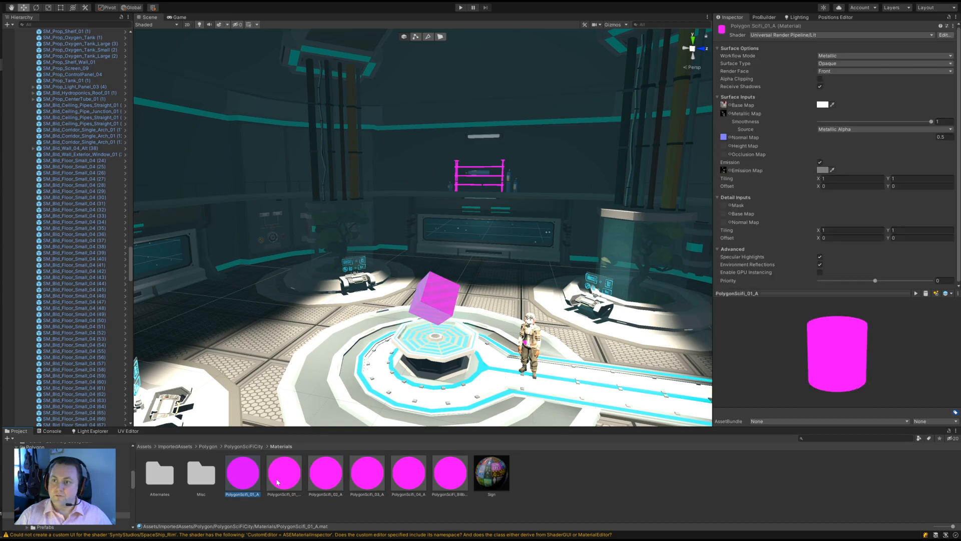
# Step: Give the PolygonSciFi TriPlanar material a SyntyStudios triplanar shader
pyautogui.click(283, 470)
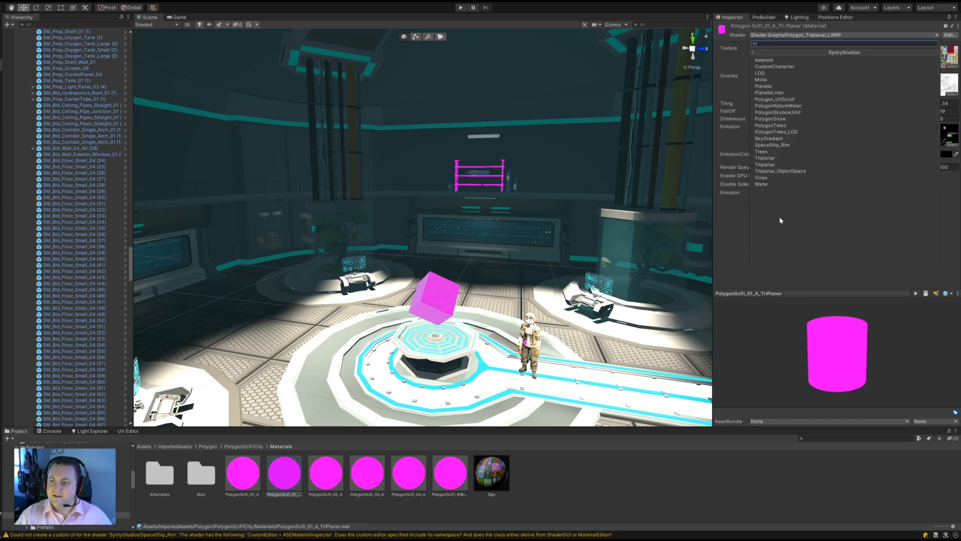
pyautogui.click(765, 158)
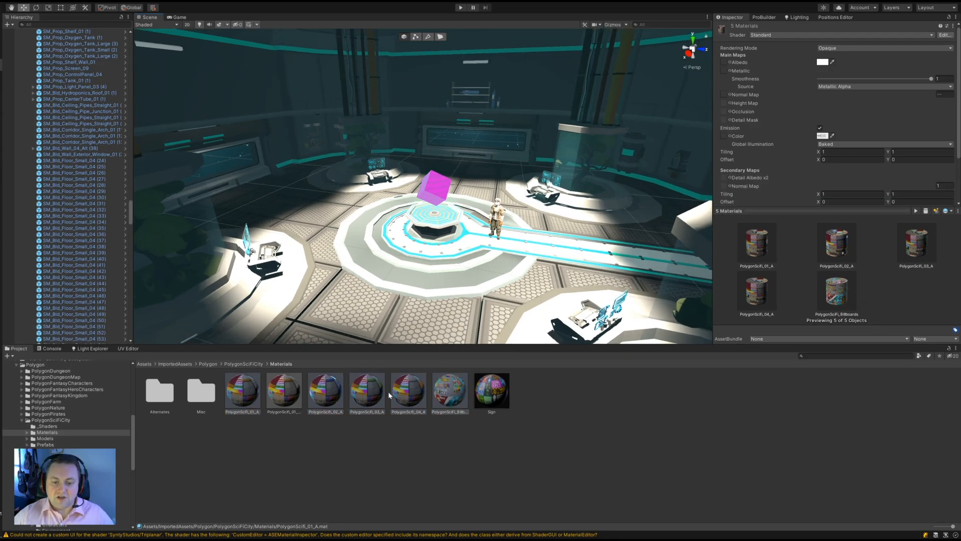
# Step: Browse into the Universal RP folder under Packages, then open Window > Package Manager
pyautogui.click(407, 389)
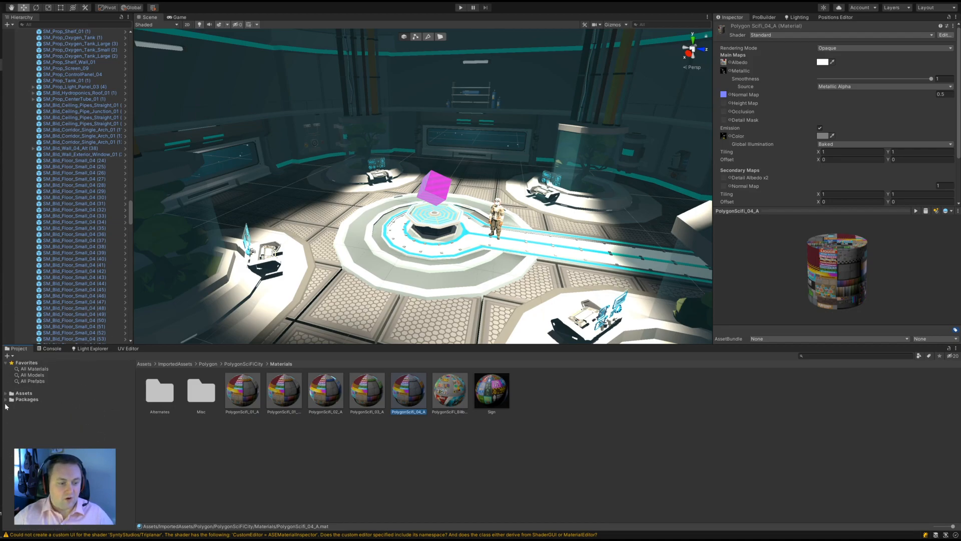
pyautogui.click(6, 399)
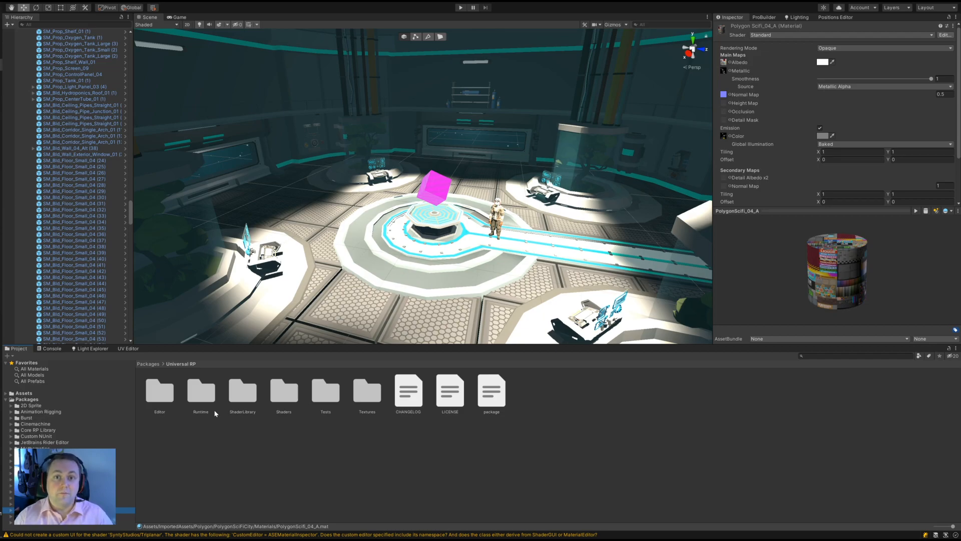
pyautogui.moveTo(337, 5)
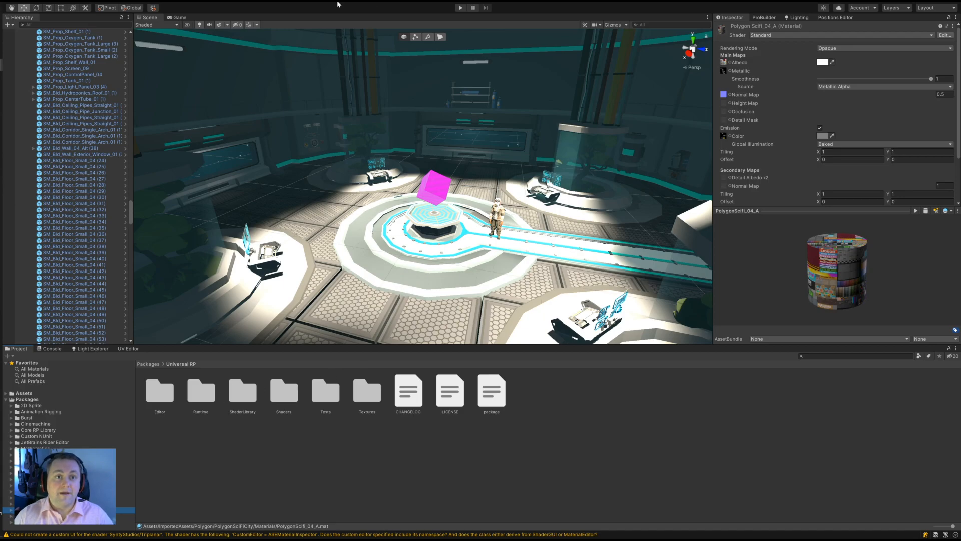
pyautogui.click(322, 3)
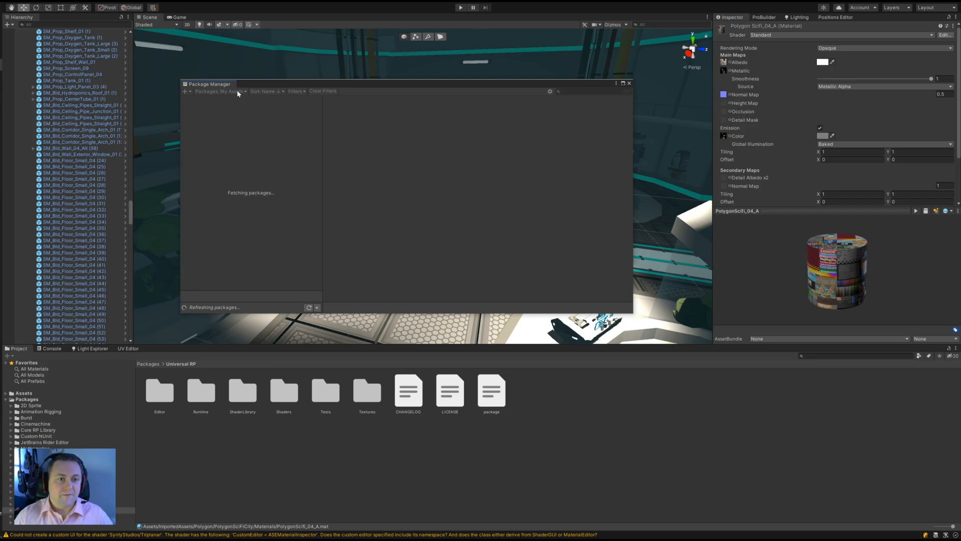
# Step: Filter Package Manager to In Project and select Universal RP 10.2.2
pyautogui.click(220, 91)
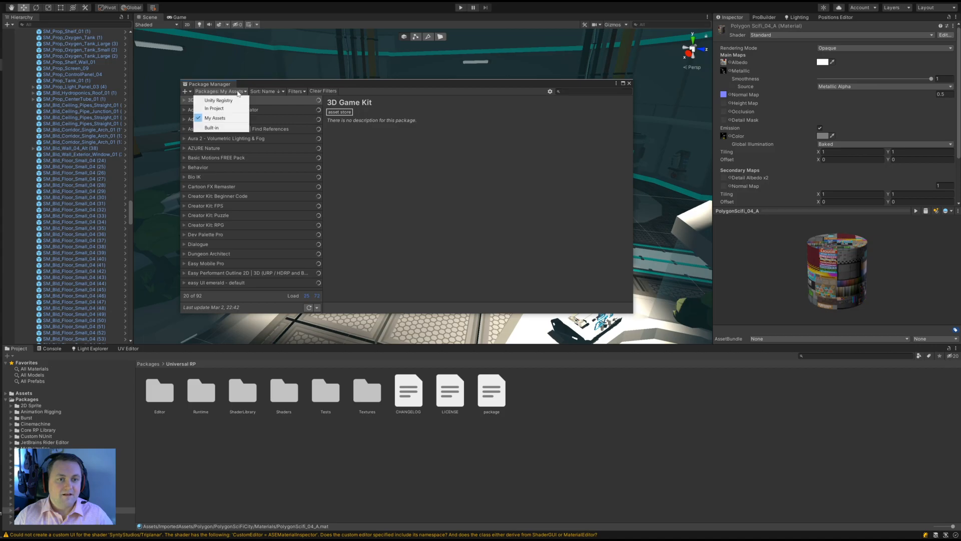
pyautogui.moveTo(214, 109)
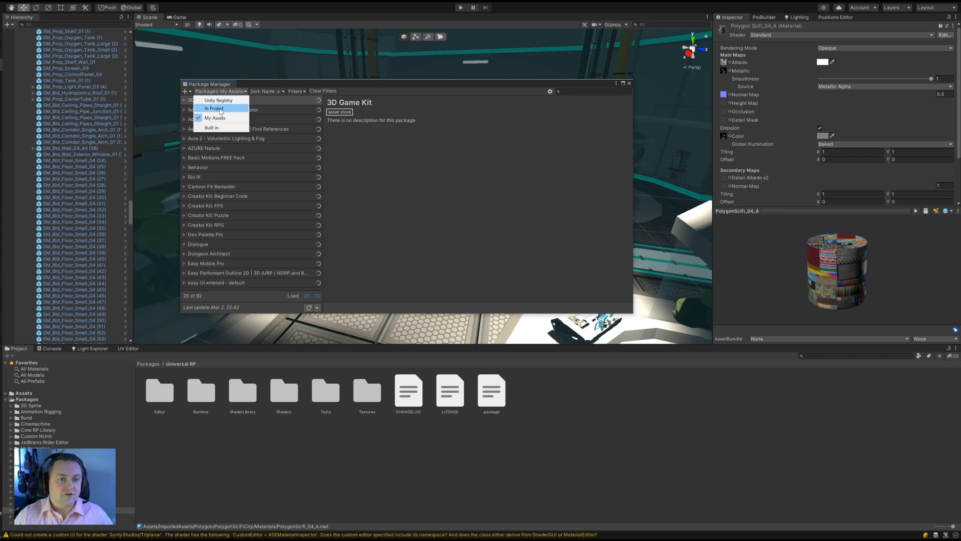
pyautogui.click(215, 108)
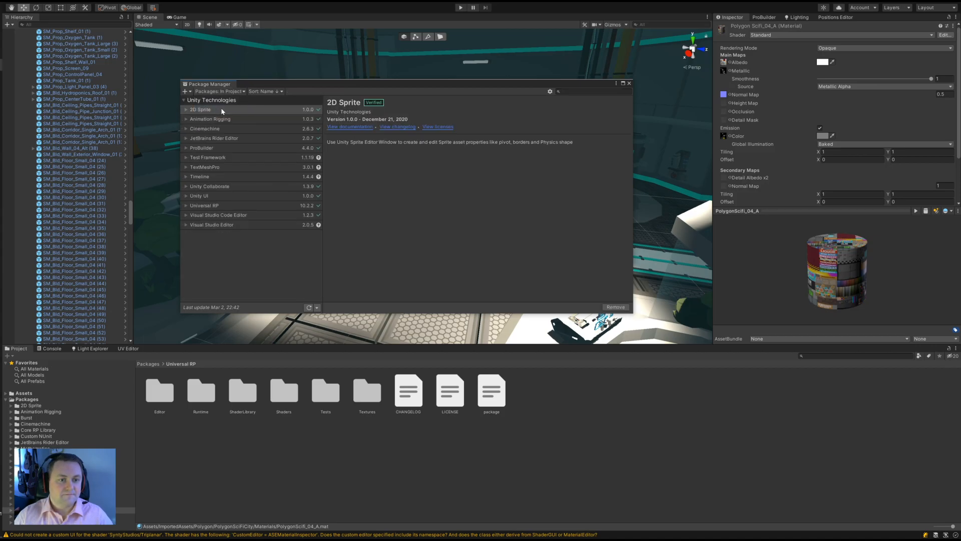
pyautogui.click(204, 206)
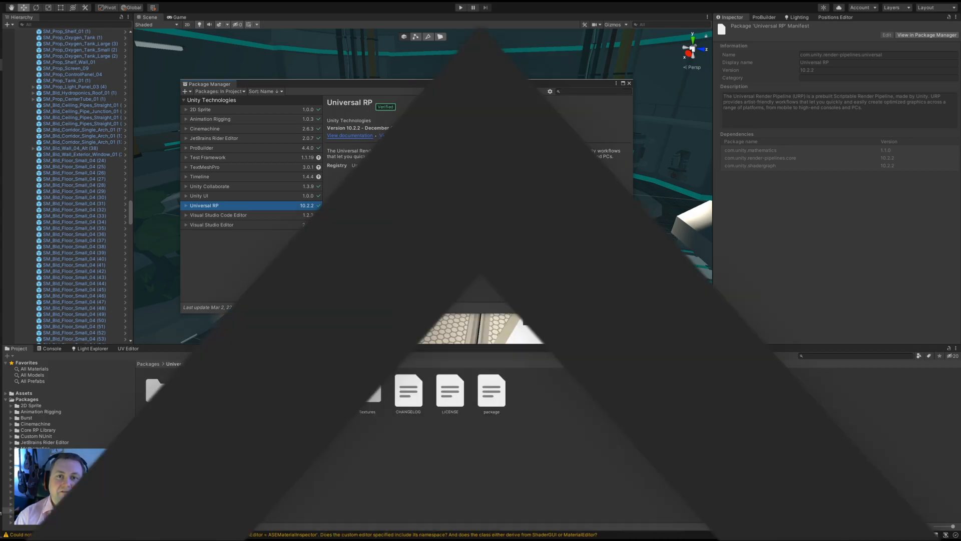
pyautogui.click(461, 7)
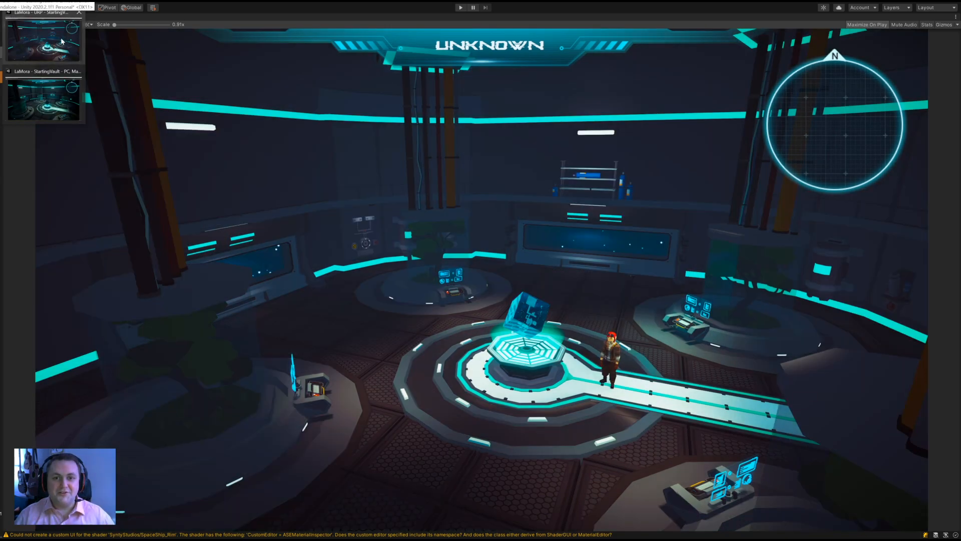
# Step: Switch to the other StartingVault project window via its taskbar thumbnail
pyautogui.click(43, 71)
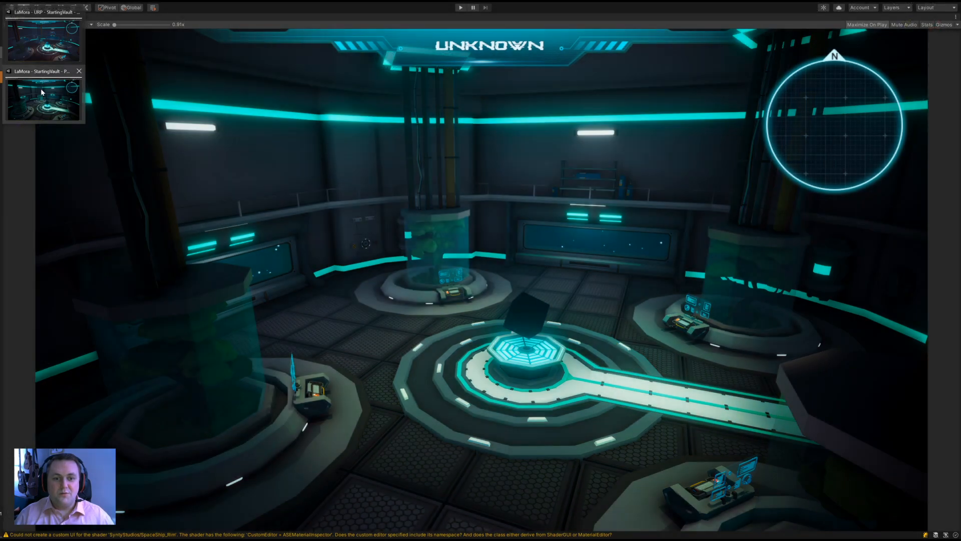
pyautogui.moveTo(43, 71)
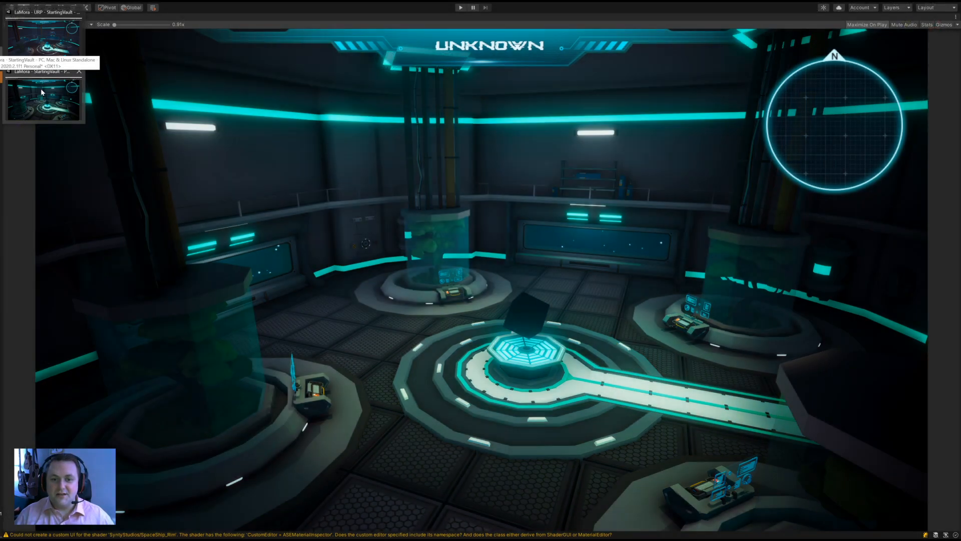